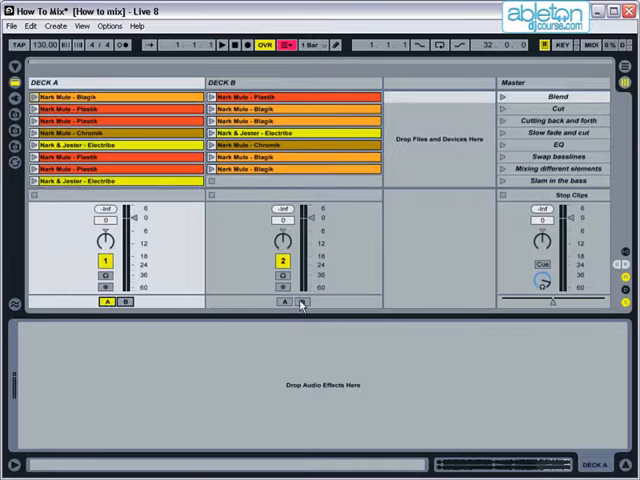
- Launch a Deck A clip and choose where Deck A's audio is sent
click(304, 302)
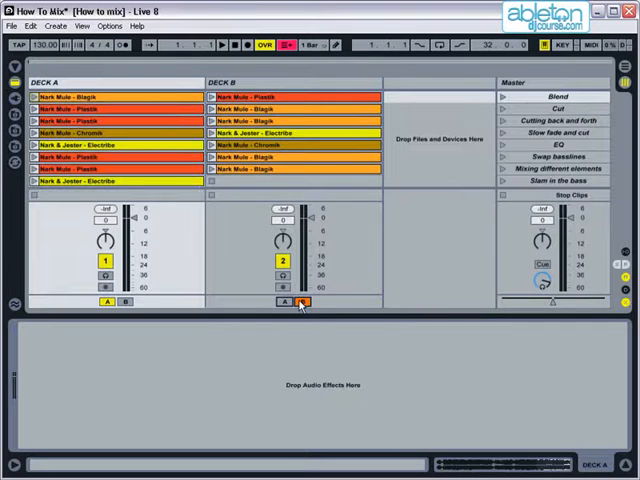
click(304, 302)
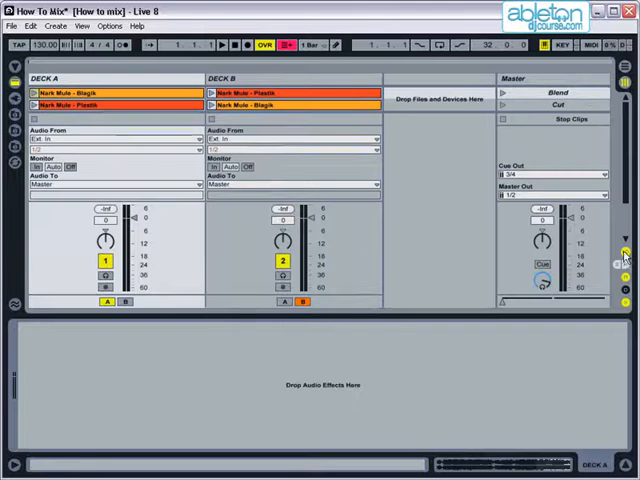
click(112, 184)
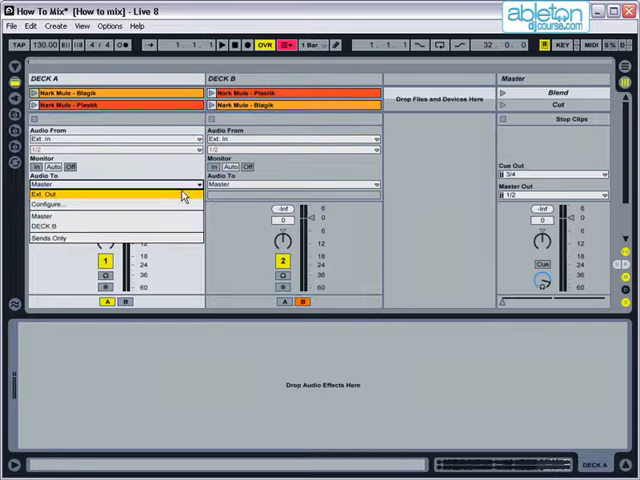
click(112, 184)
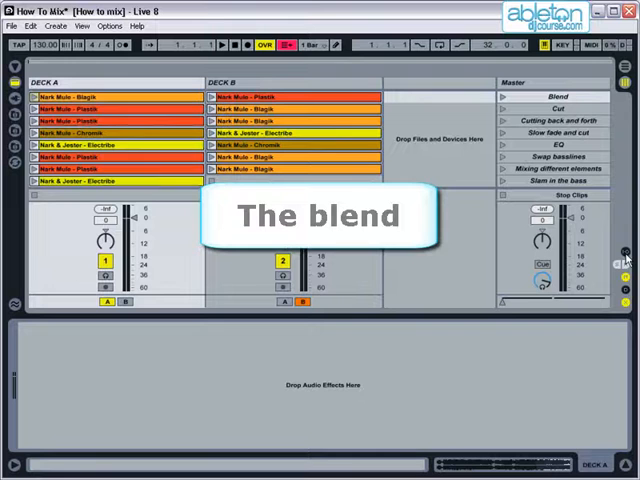
mouse_move(468, 196)
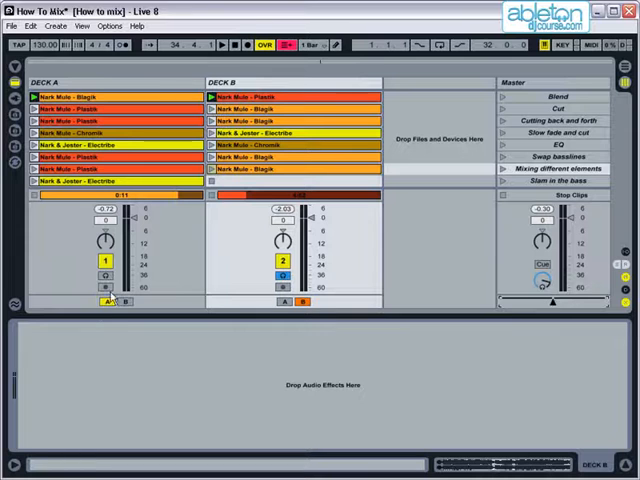
- Launch a Deck B clip so it blends in alongside the playing Deck A track
click(110, 300)
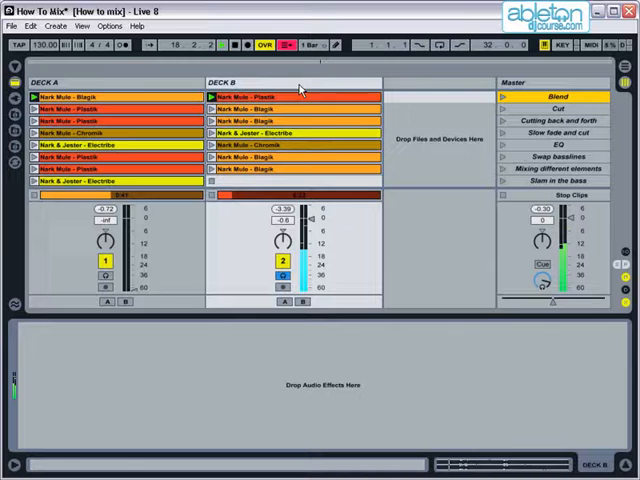
- Launch the first Deck B clip into the mix, moving on toward cutting back and forth
click(220, 44)
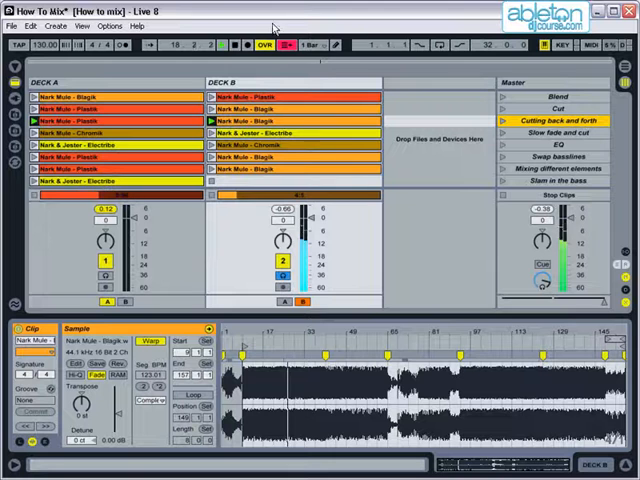
- Show a clip's waveform in Clip View for the Cutting back and forth example
click(212, 44)
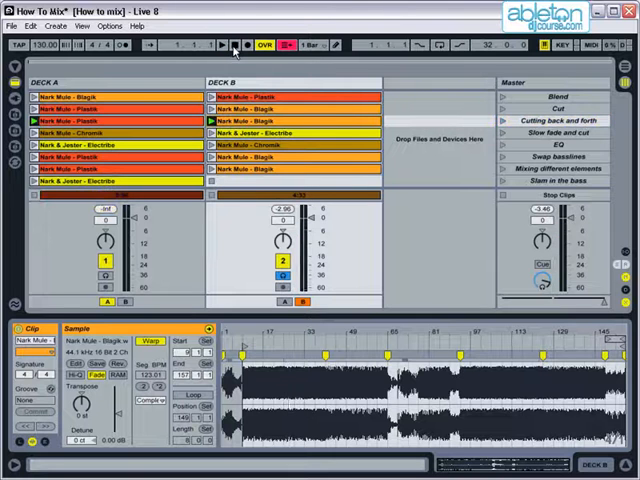